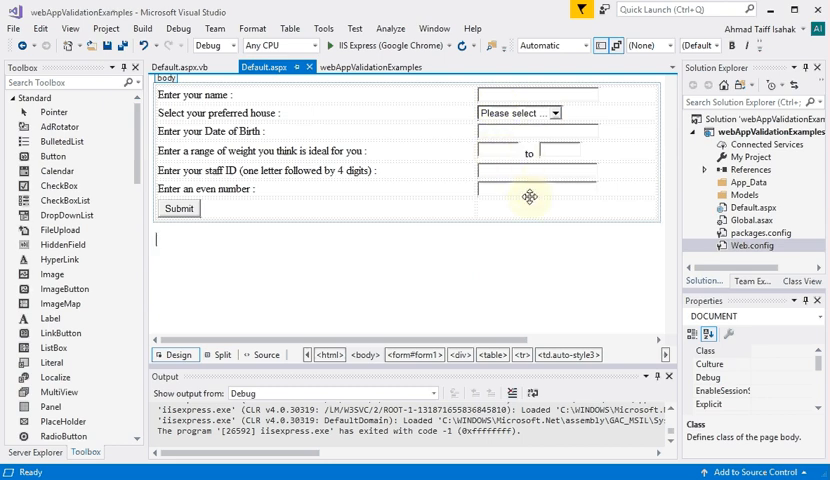
pyautogui.moveTo(520, 200)
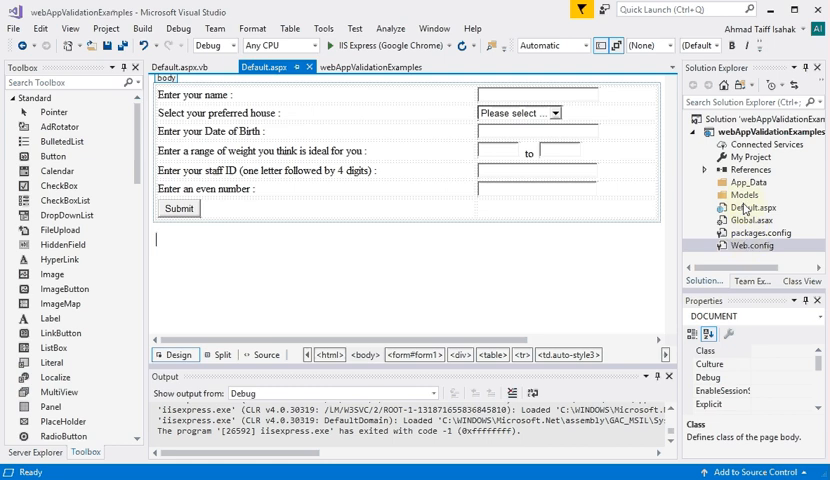
# Step: In Web.config, add an appSettings key setting ValidationSettings:UnobtrusiveValidationMode to None
pyautogui.click(749, 245)
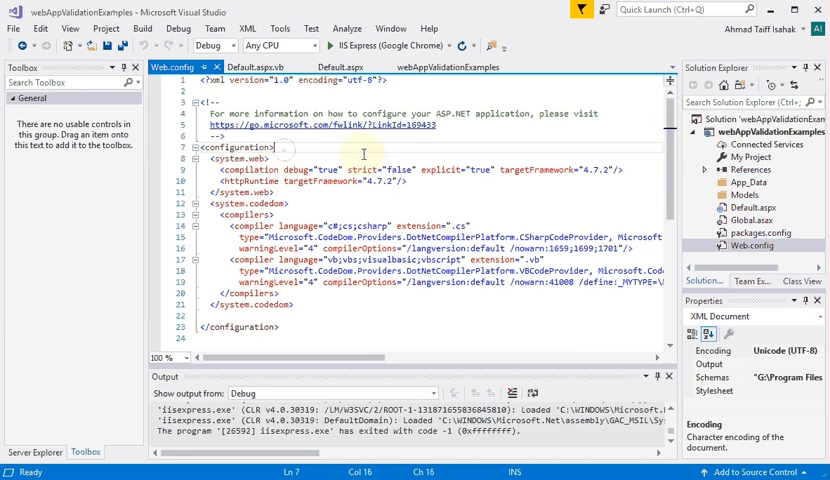
pyautogui.press('enter')
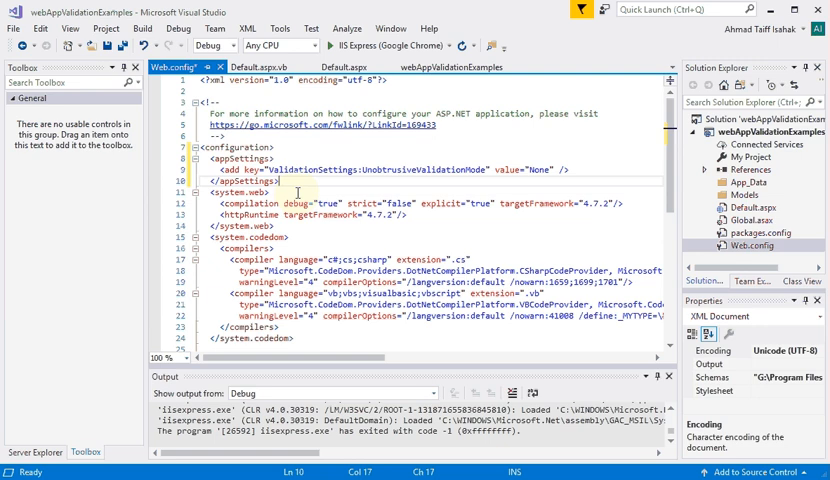
pyautogui.click(270, 66)
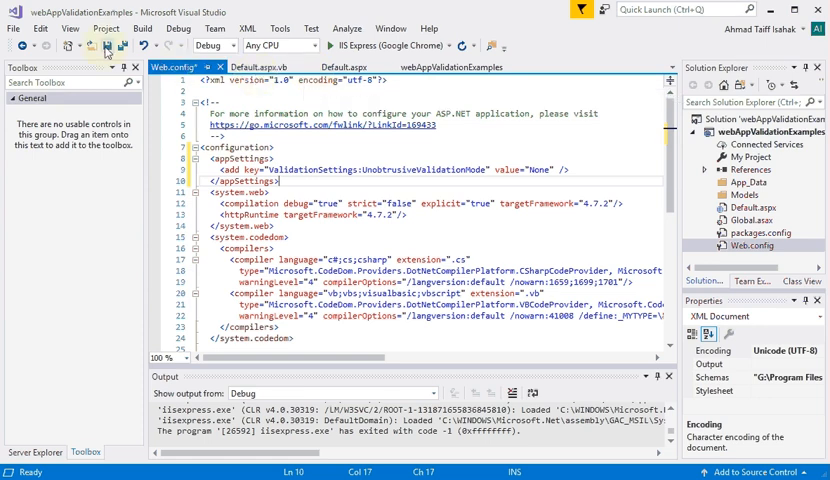
# Step: Save Web.config, then delete one column from the new table in Default.aspx
pyautogui.click(349, 66)
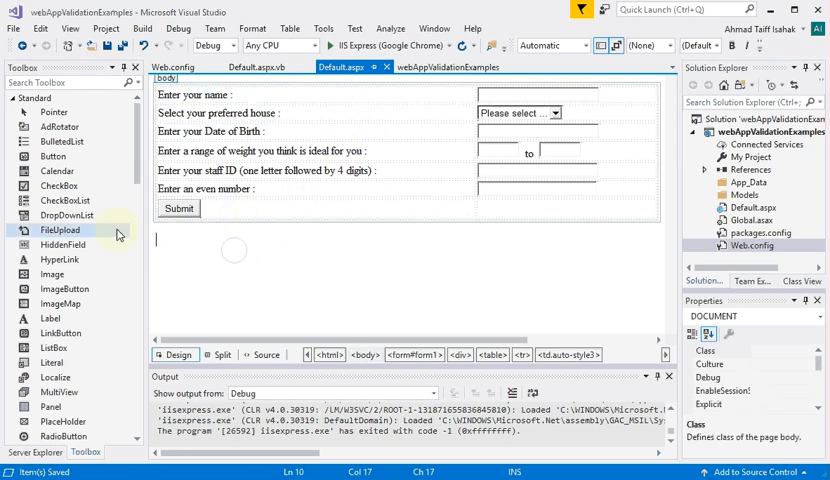
pyautogui.scroll(-3)
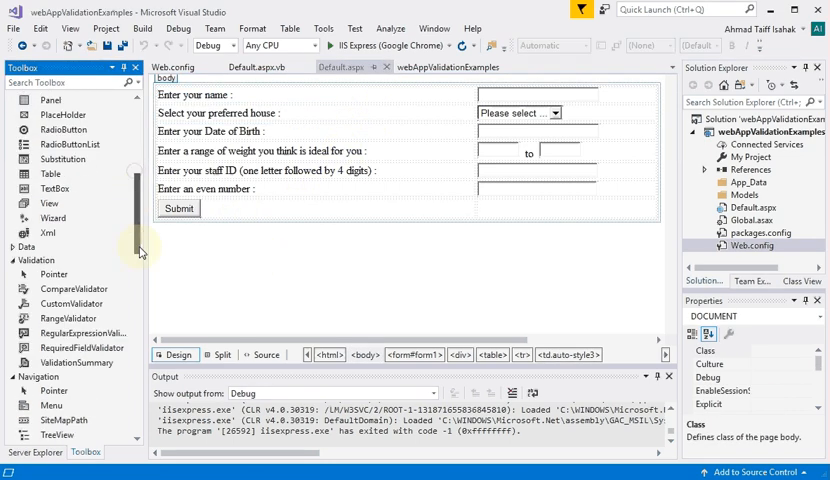
pyautogui.scroll(-3)
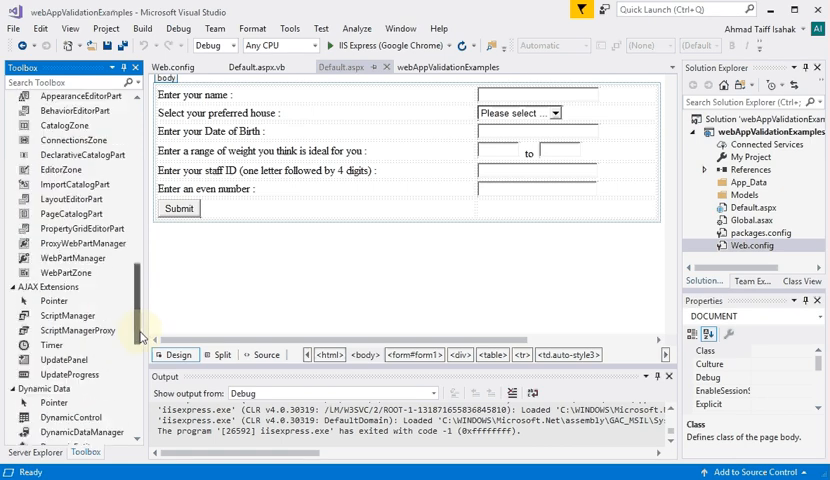
pyautogui.scroll(-3)
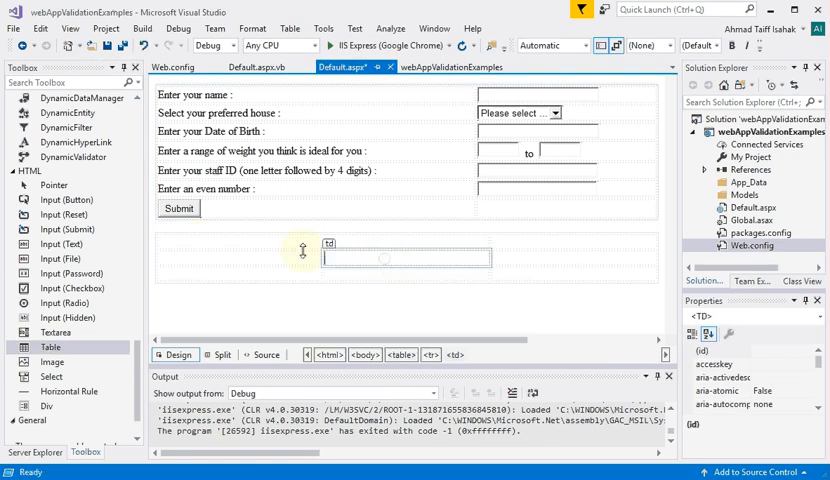
pyautogui.moveTo(575, 256)
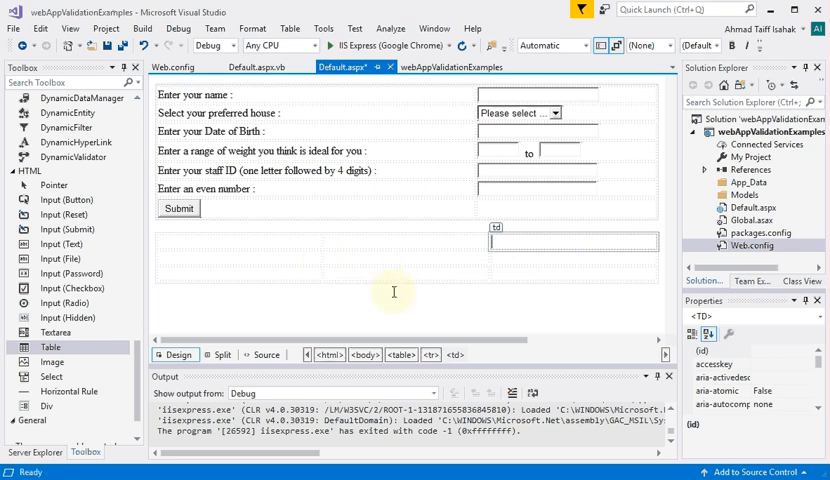
pyautogui.moveTo(518, 261)
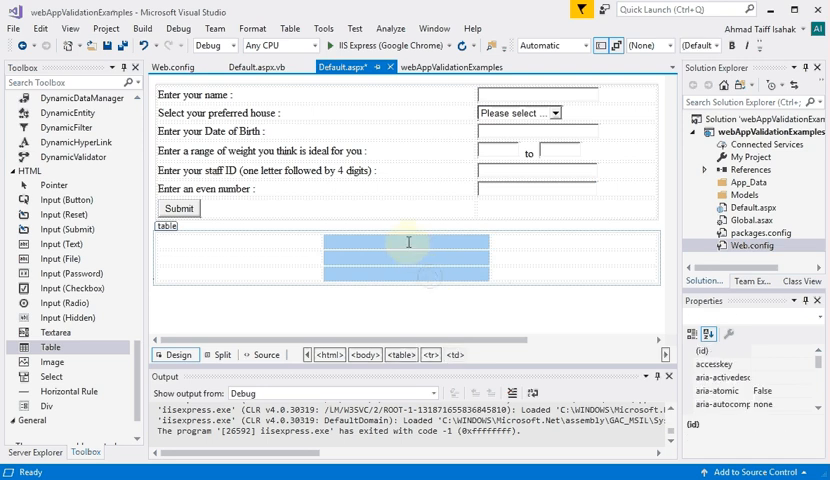
pyautogui.rightClick(409, 242)
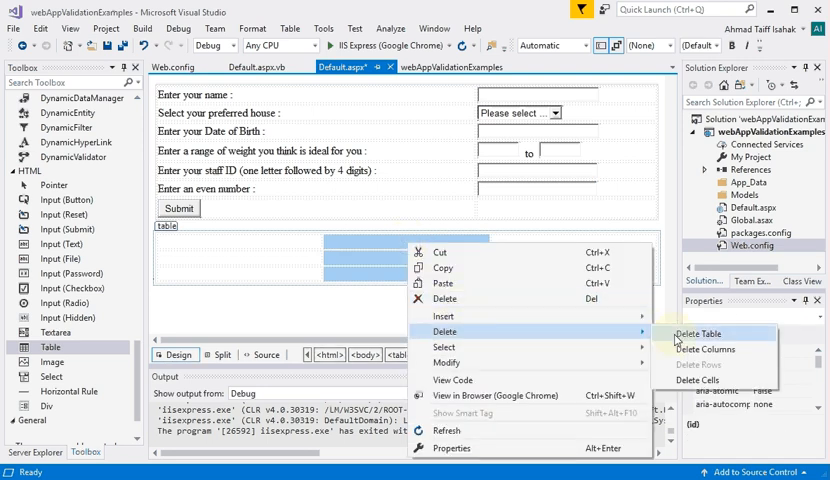
pyautogui.click(699, 333)
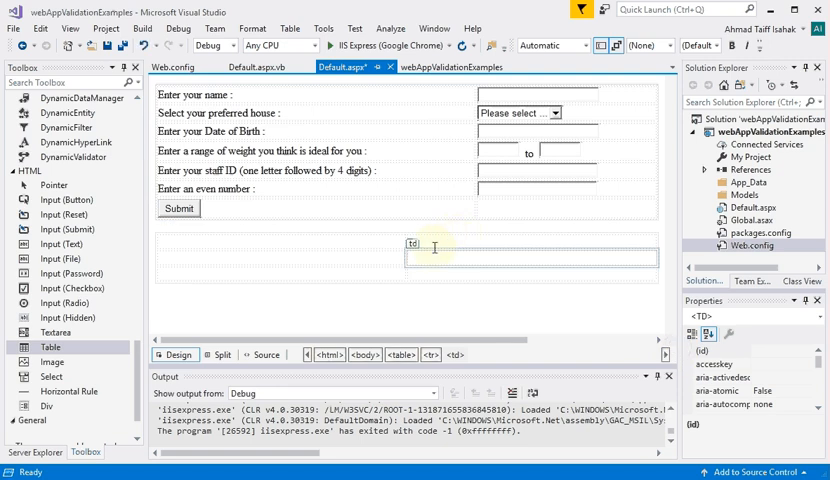
pyautogui.moveTo(407, 242)
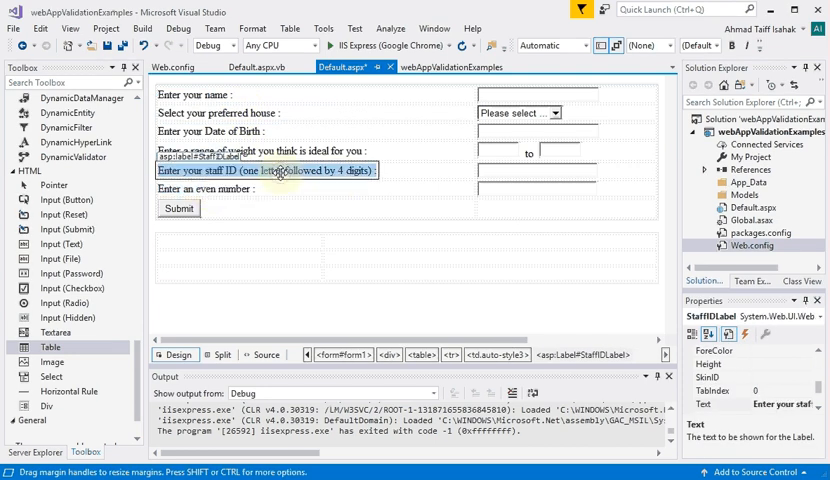
pyautogui.click(204, 188)
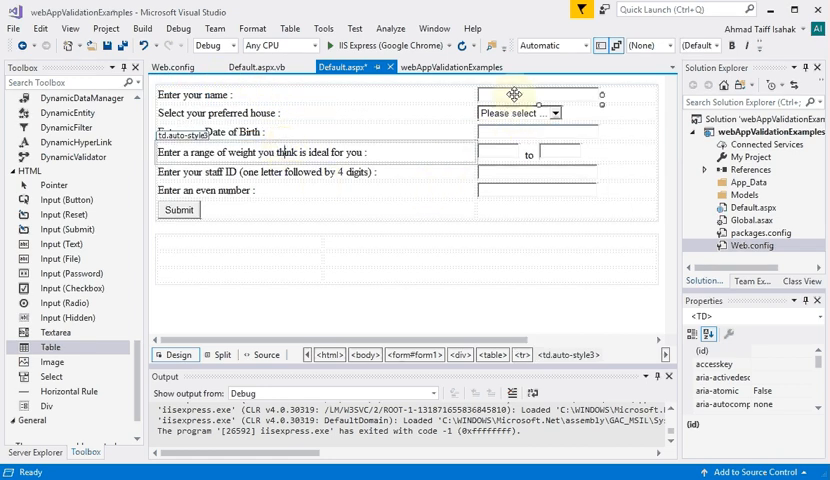
# Step: Rename the weight and even-number text box IDs to MaxWeightText and EventNumberTextBox
pyautogui.click(537, 96)
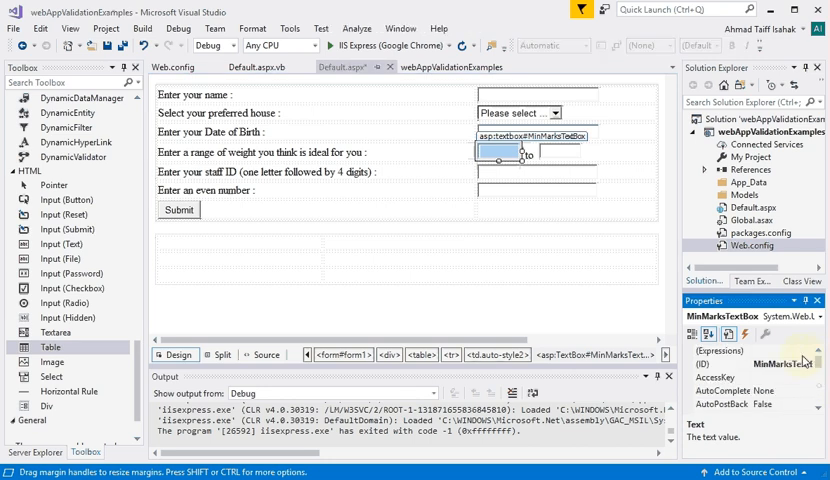
pyautogui.click(709, 364)
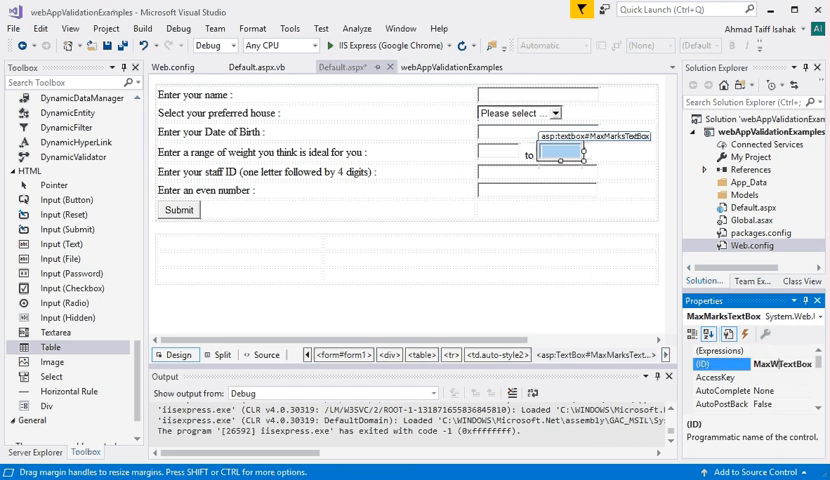
pyautogui.write('MaxWeightText')
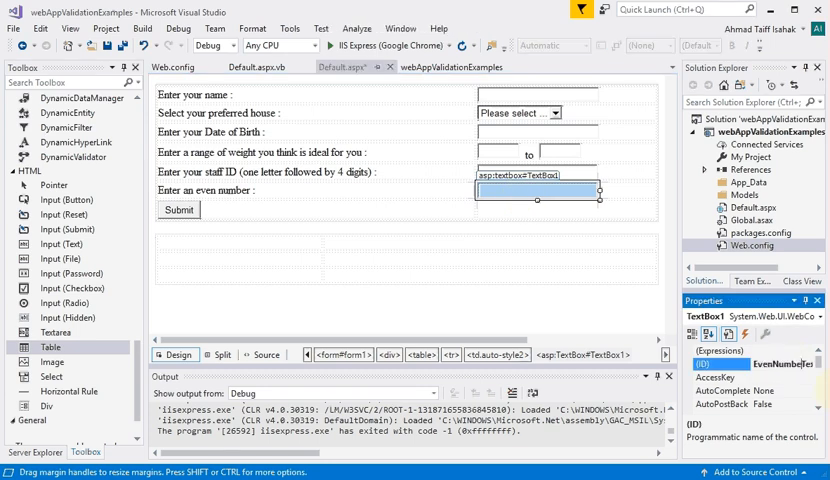
pyautogui.write('EventNumberTextBox')
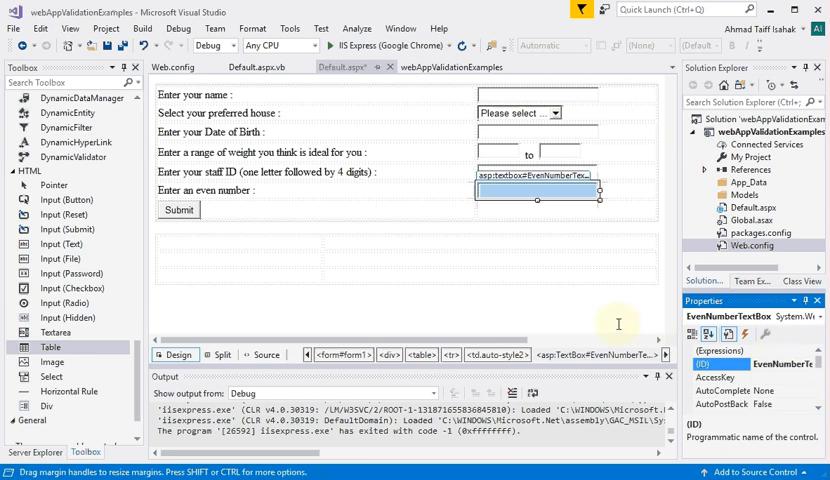
pyautogui.moveTo(62, 302)
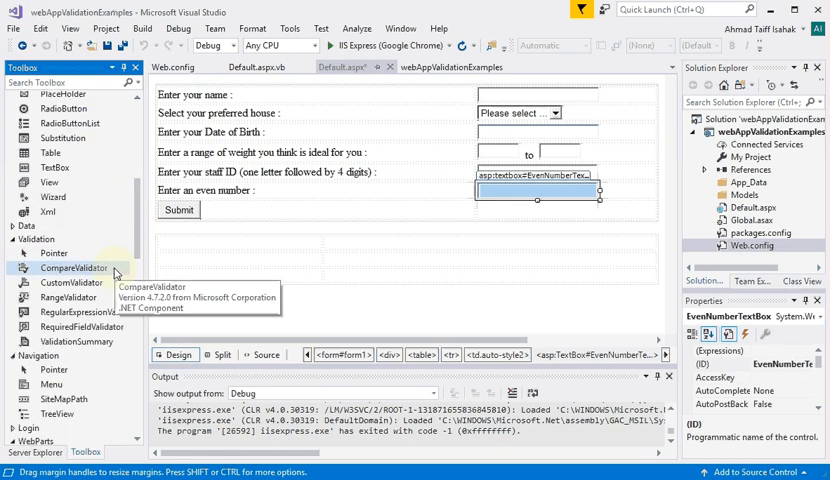
pyautogui.moveTo(75, 282)
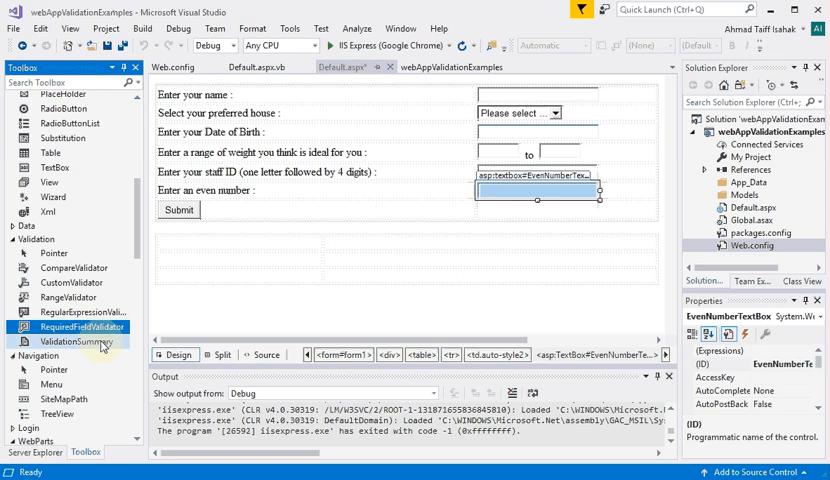
# Step: Delete the empty table beneath the form's Submit row
pyautogui.click(75, 341)
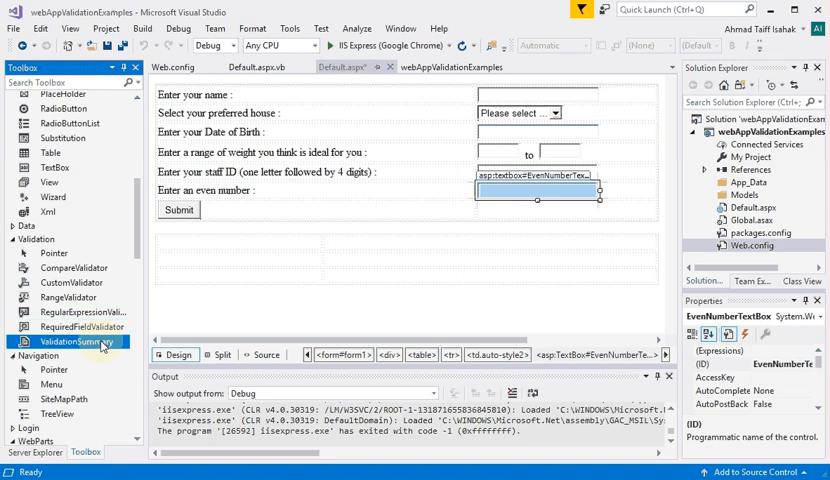
pyautogui.moveTo(210, 256)
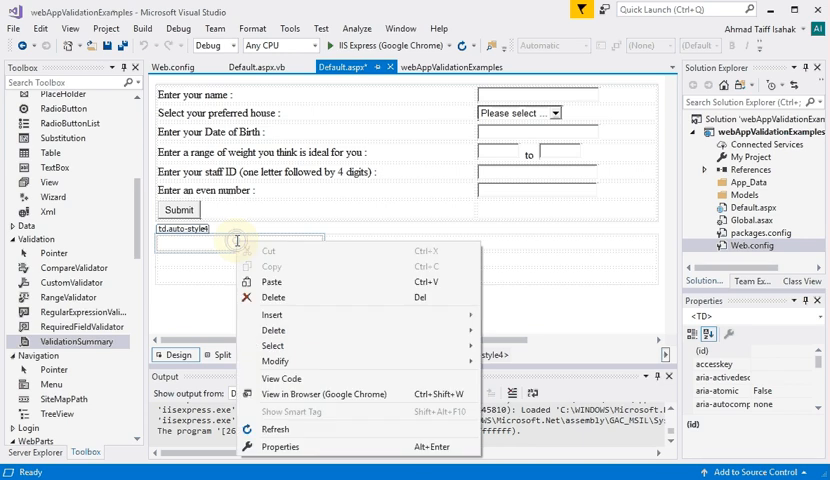
pyautogui.moveTo(272, 330)
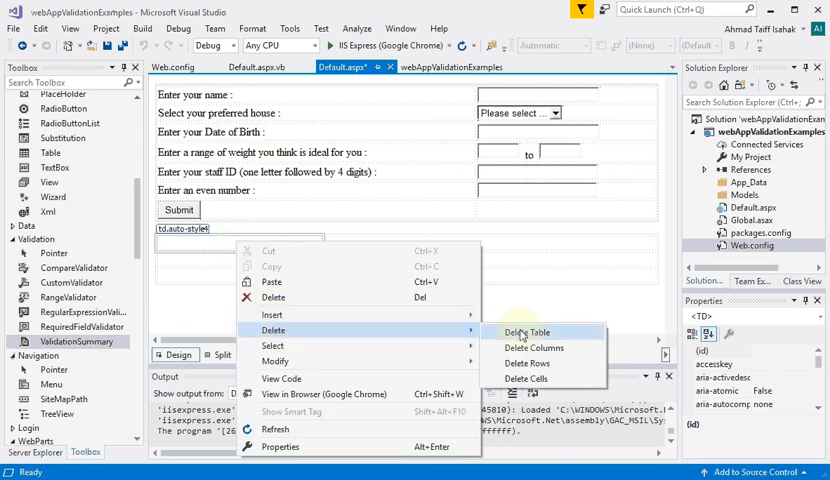
pyautogui.click(524, 332)
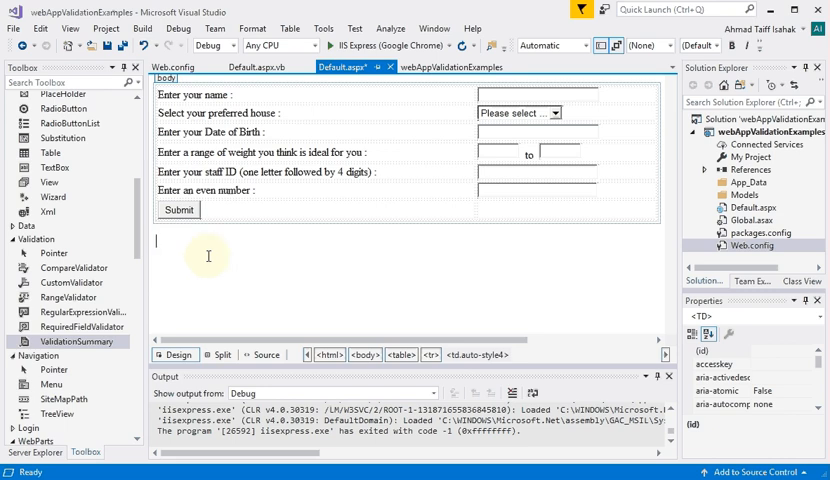
pyautogui.click(172, 66)
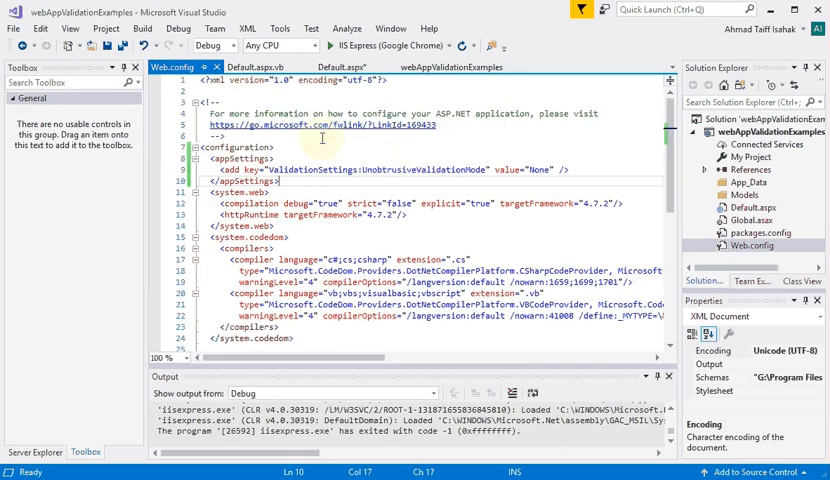
pyautogui.click(339, 66)
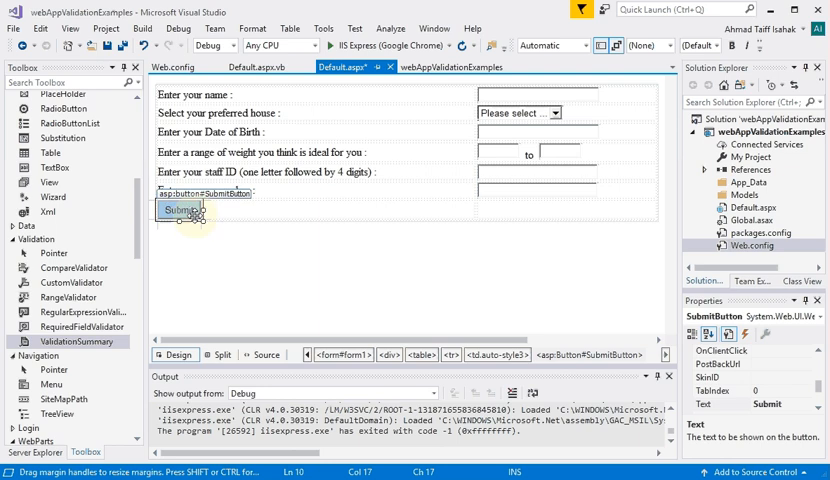
pyautogui.moveTo(245, 228)
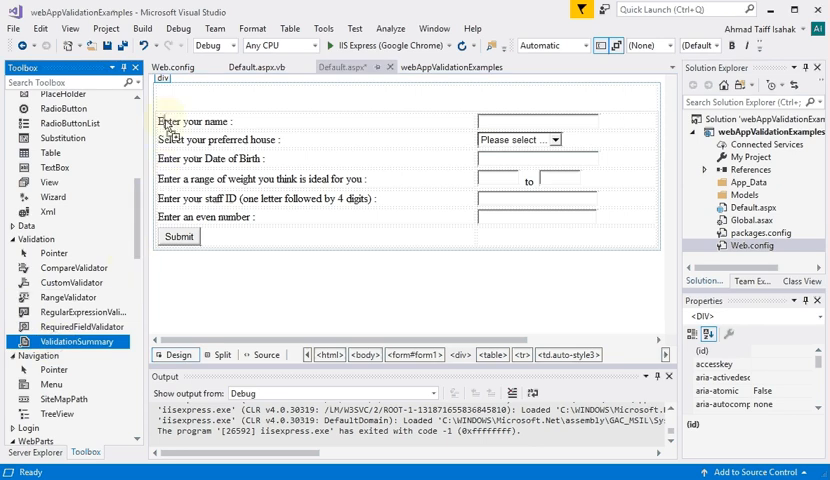
# Step: Add a ValidationSummary control from the Toolbox's Validation section above the form
pyautogui.doubleClick(79, 342)
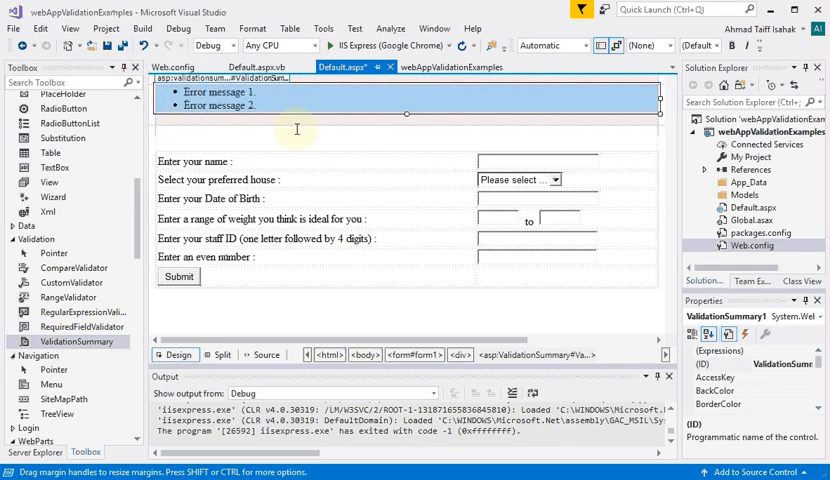
pyautogui.moveTo(439, 106)
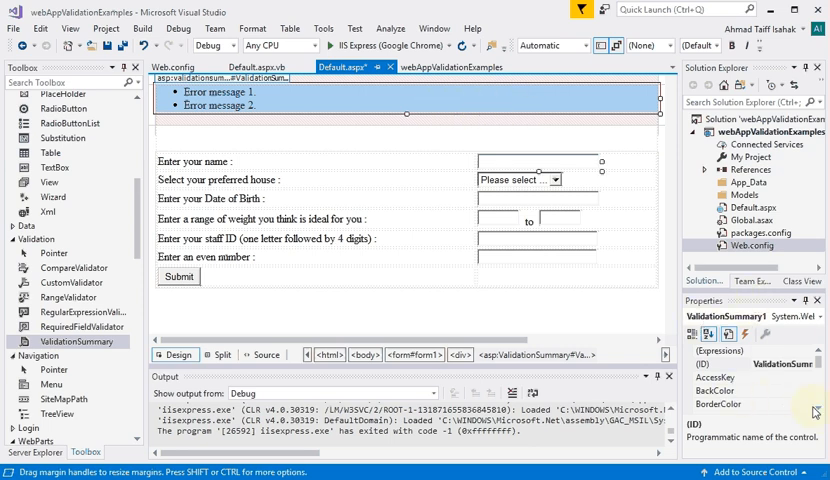
# Step: Give the ValidationSummary a Red, Solid border with a 2px BorderWidth
pyautogui.scroll(-3)
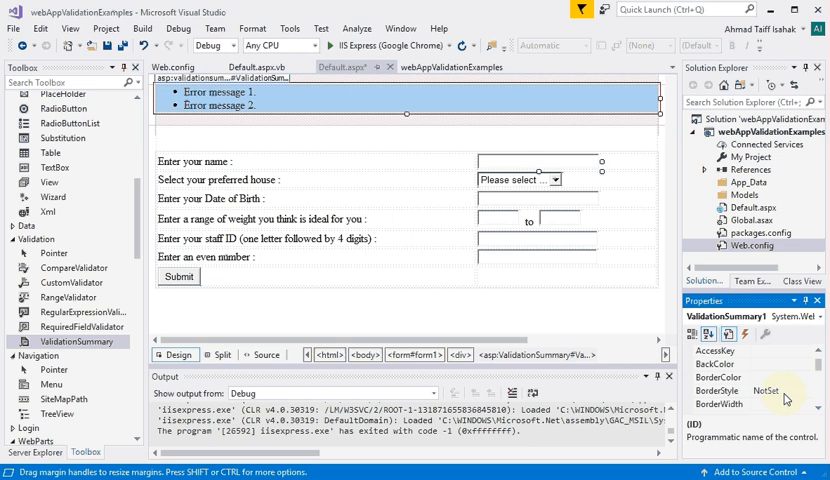
pyautogui.click(719, 403)
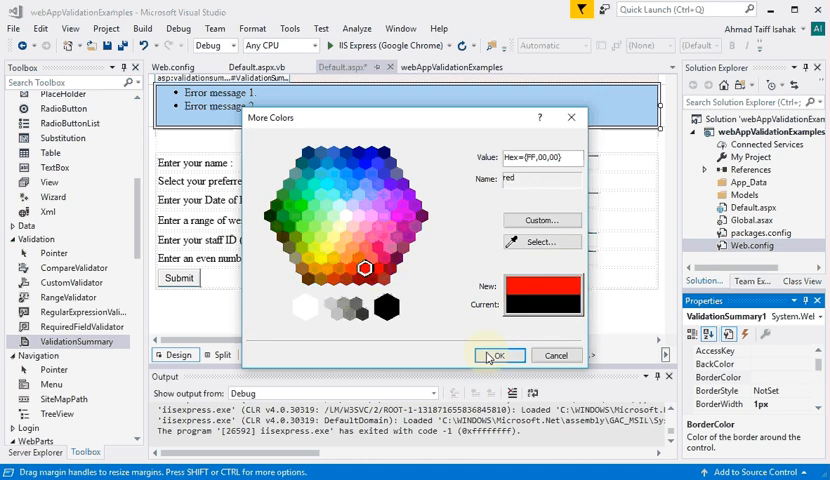
pyautogui.click(499, 355)
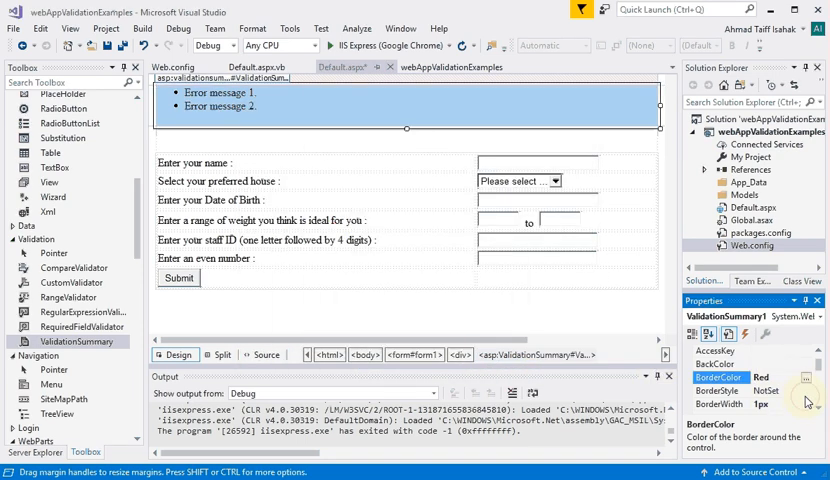
pyautogui.click(806, 391)
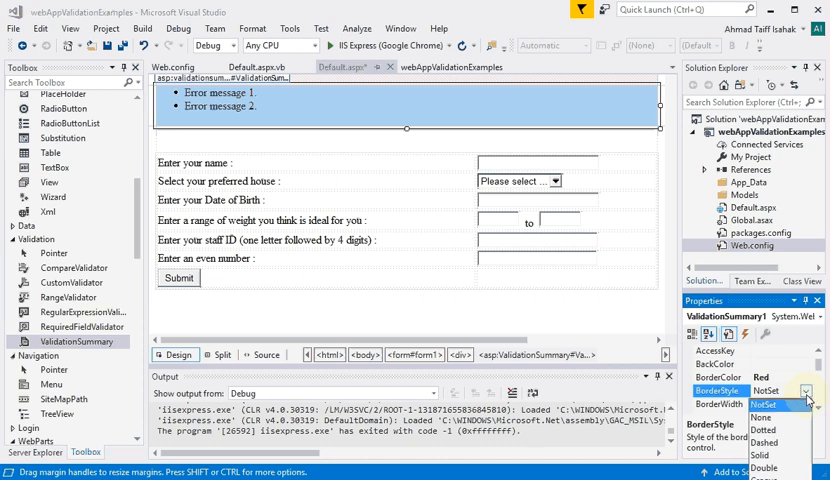
pyautogui.click(765, 454)
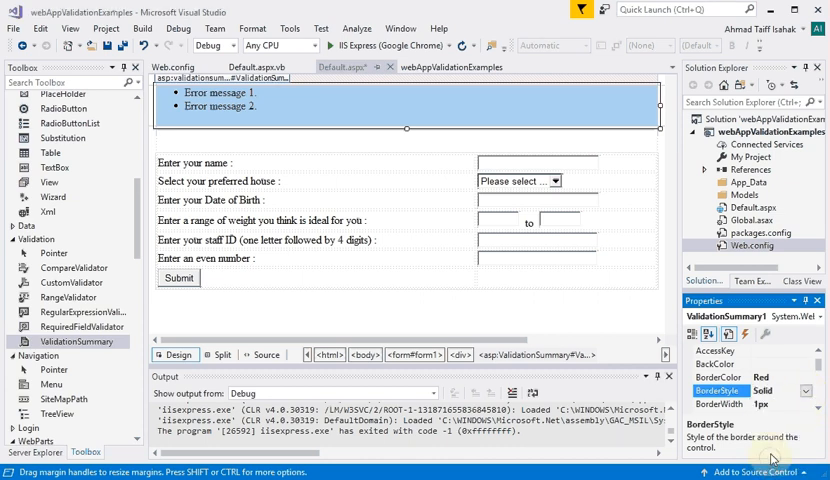
pyautogui.click(718, 404)
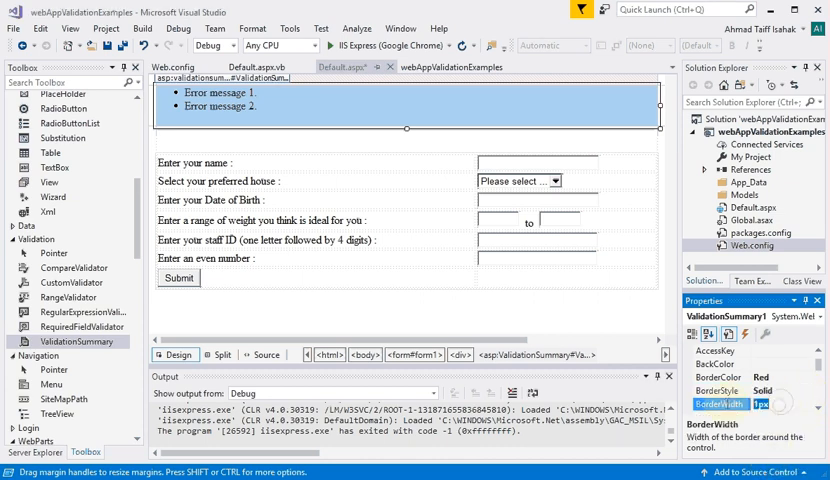
pyautogui.write('2px')
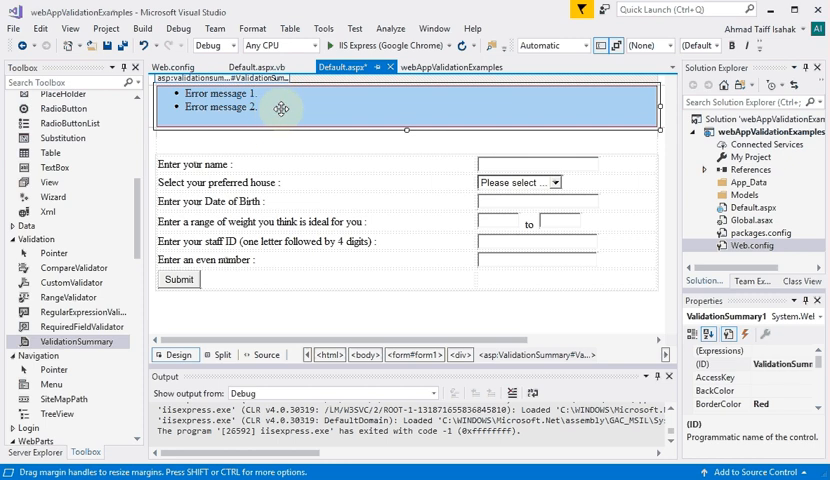
pyautogui.moveTo(300, 141)
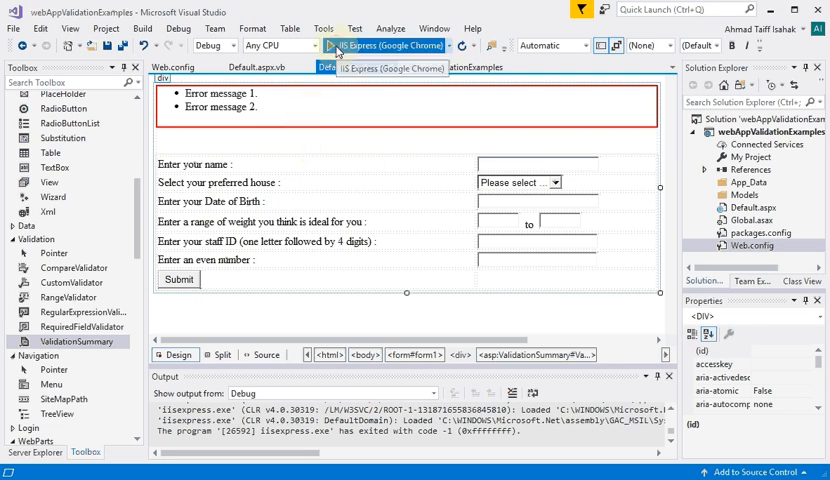
# Step: Run the site with IIS Express in Google Chrome
pyautogui.click(321, 45)
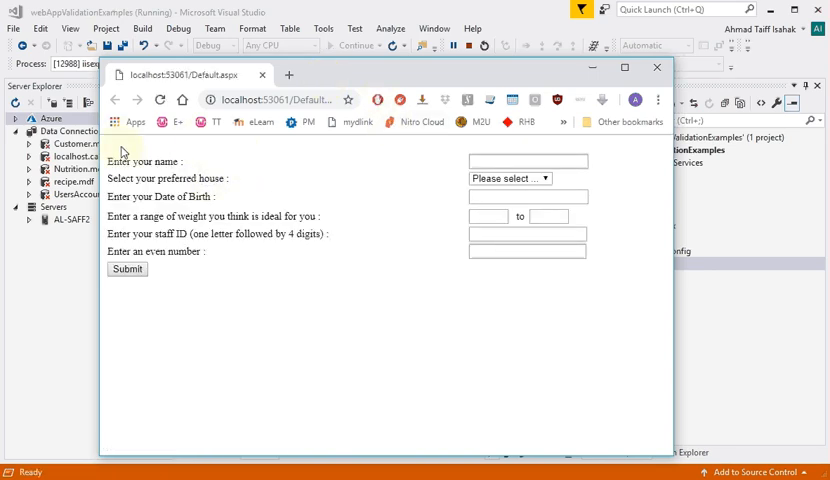
pyautogui.moveTo(142, 150)
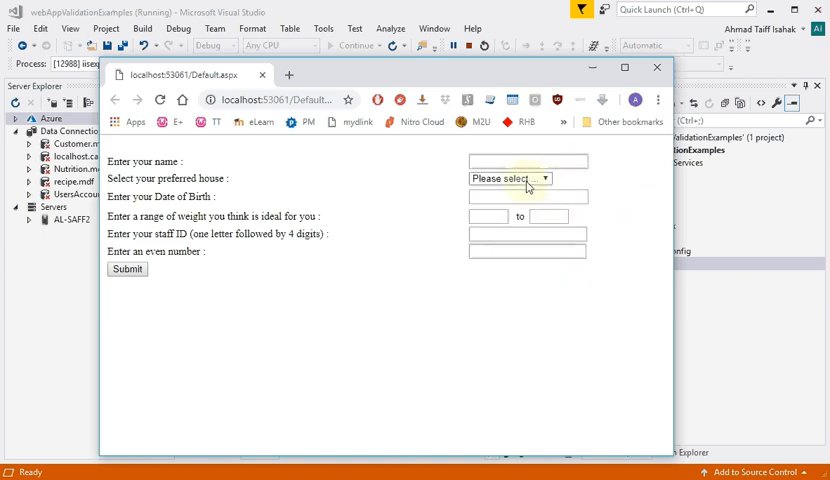
# Step: Open and close the house dropdown to review Gryffendor, Hufflepuff, Ravenclaw and Slytherene
pyautogui.click(510, 178)
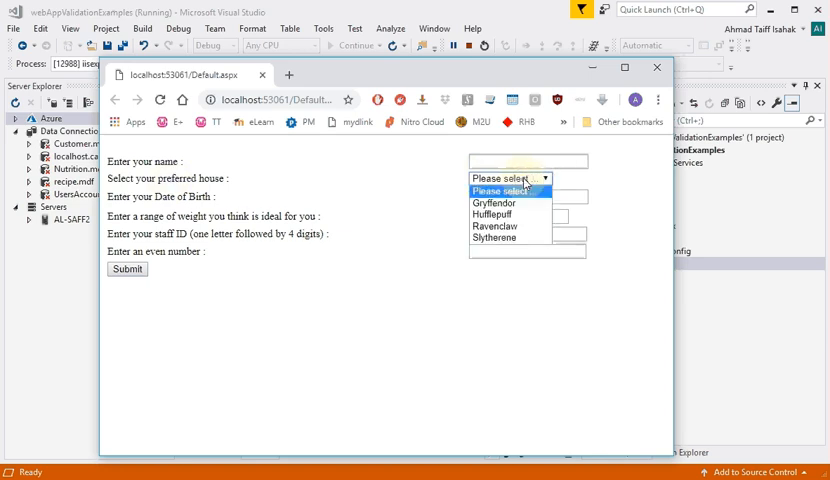
pyautogui.click(510, 178)
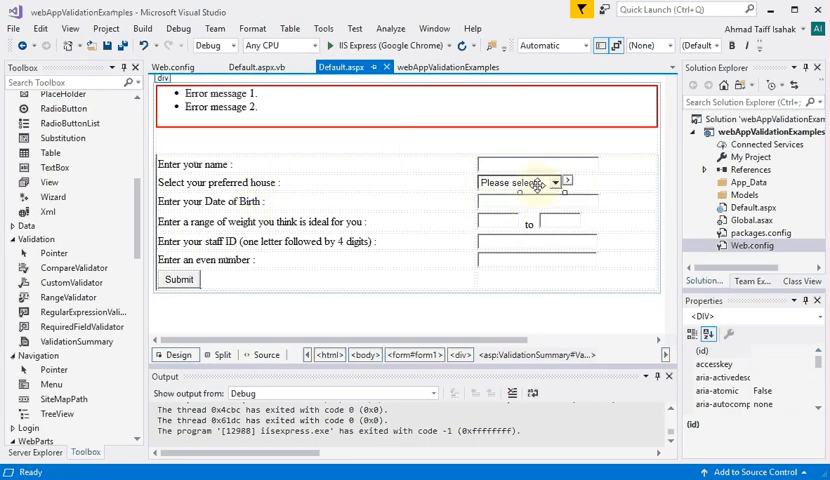
# Step: Select the house DropDownList and show its DropDownList Tasks smart-tag menu
pyautogui.click(518, 182)
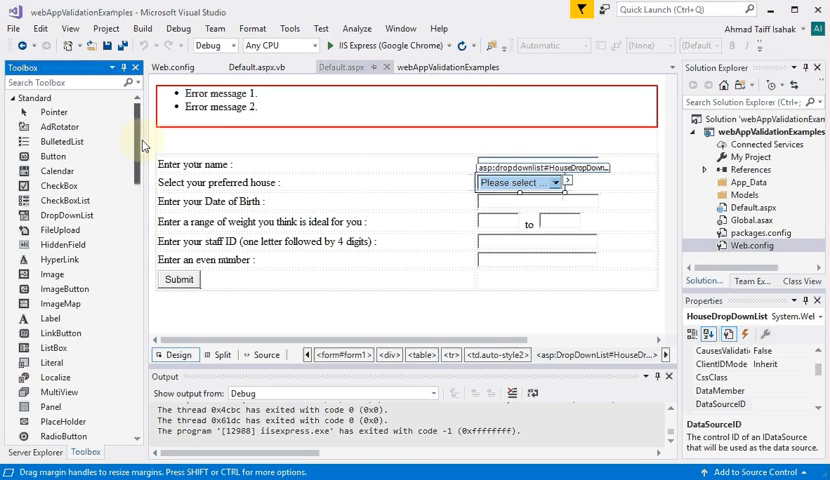
pyautogui.moveTo(66, 215)
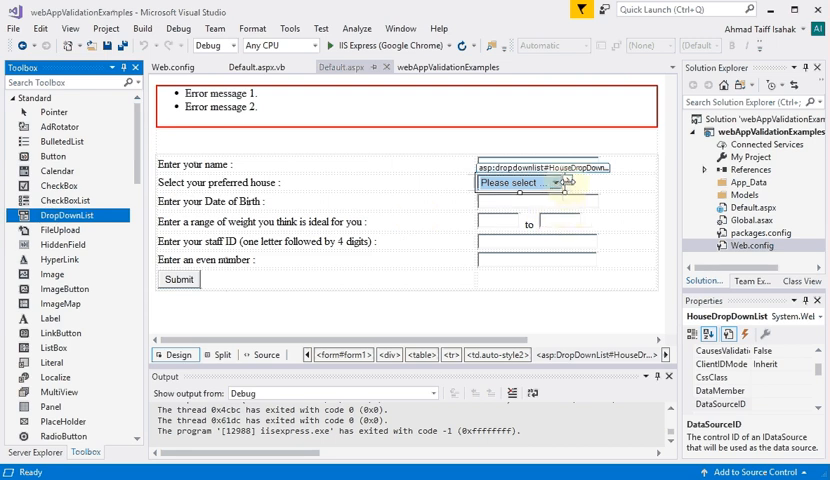
pyautogui.click(565, 183)
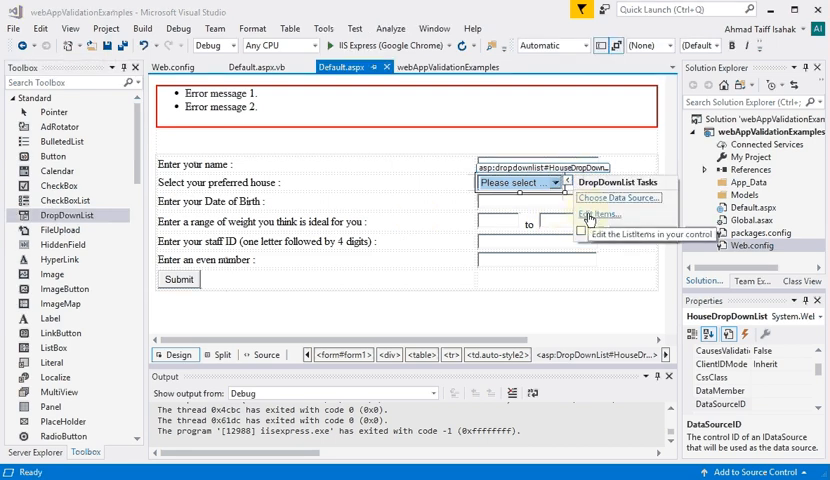
pyautogui.click(600, 214)
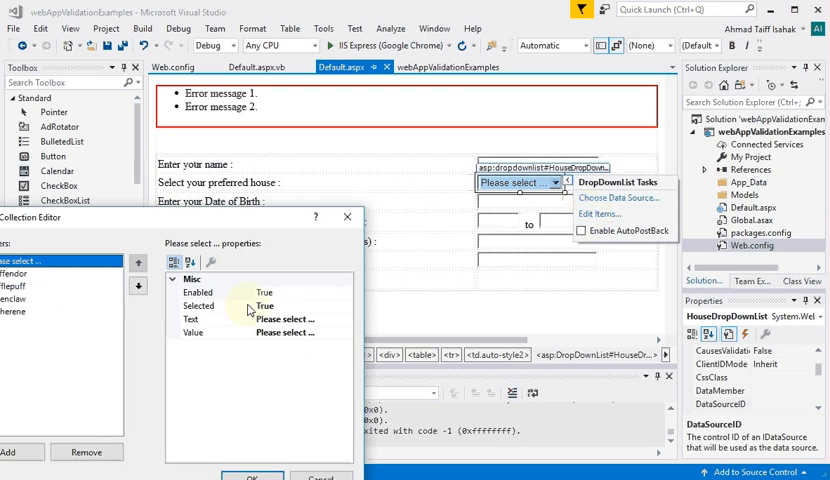
pyautogui.moveTo(95, 393)
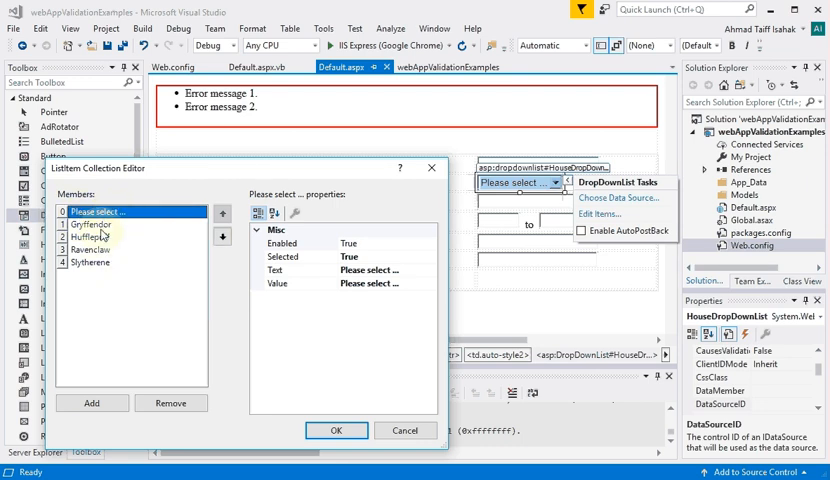
pyautogui.click(90, 237)
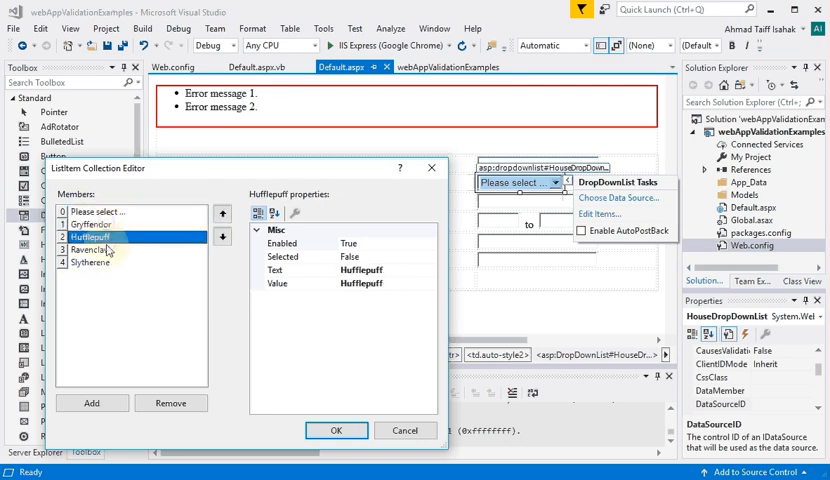
pyautogui.click(90, 262)
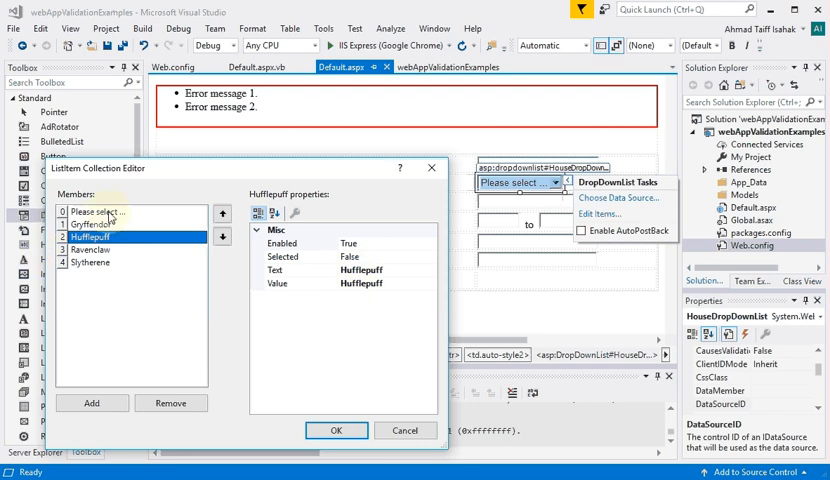
pyautogui.click(100, 211)
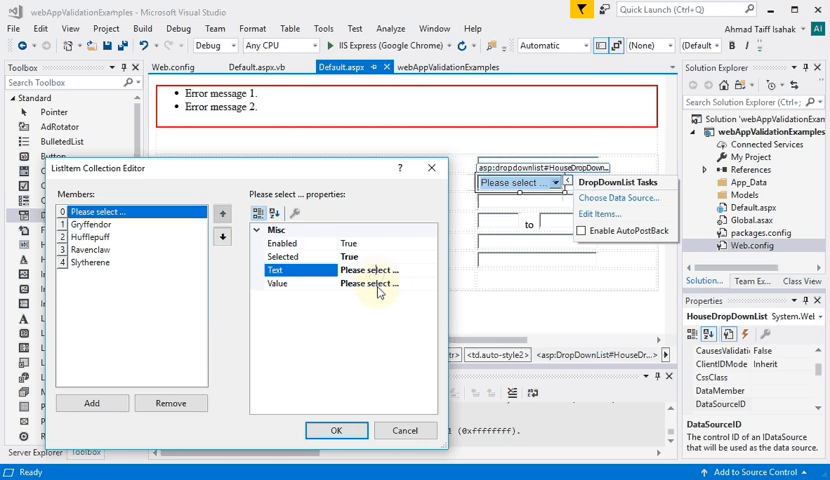
pyautogui.click(277, 283)
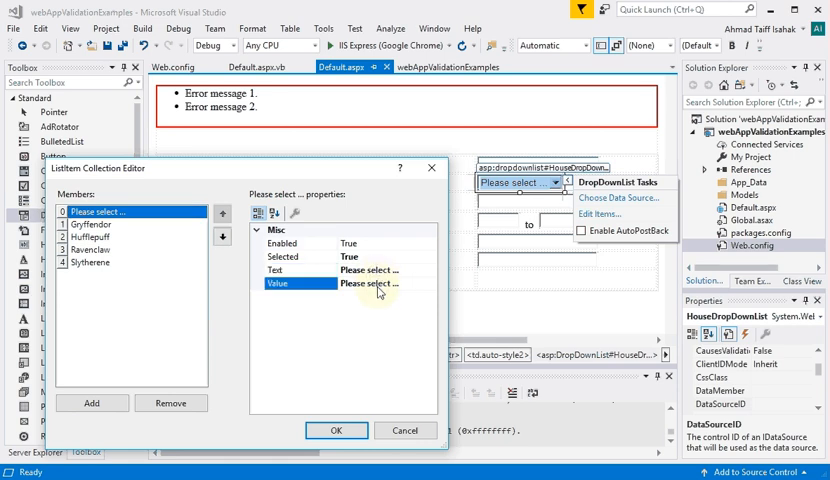
pyautogui.moveTo(362, 221)
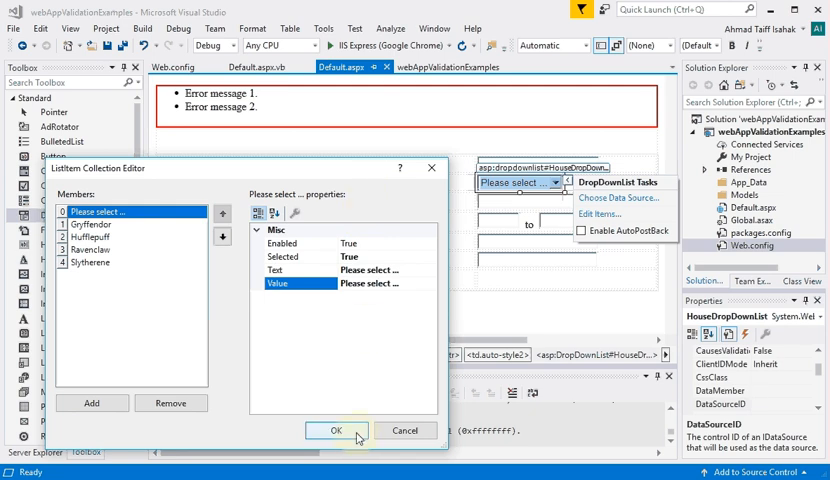
pyautogui.click(337, 430)
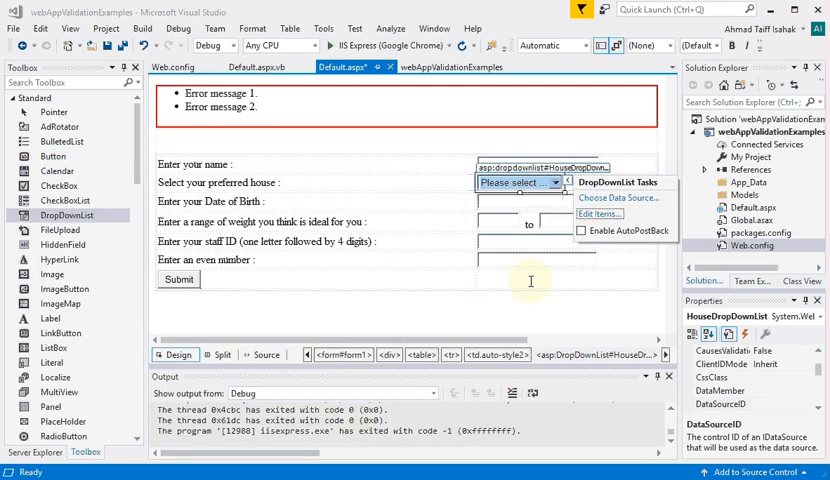